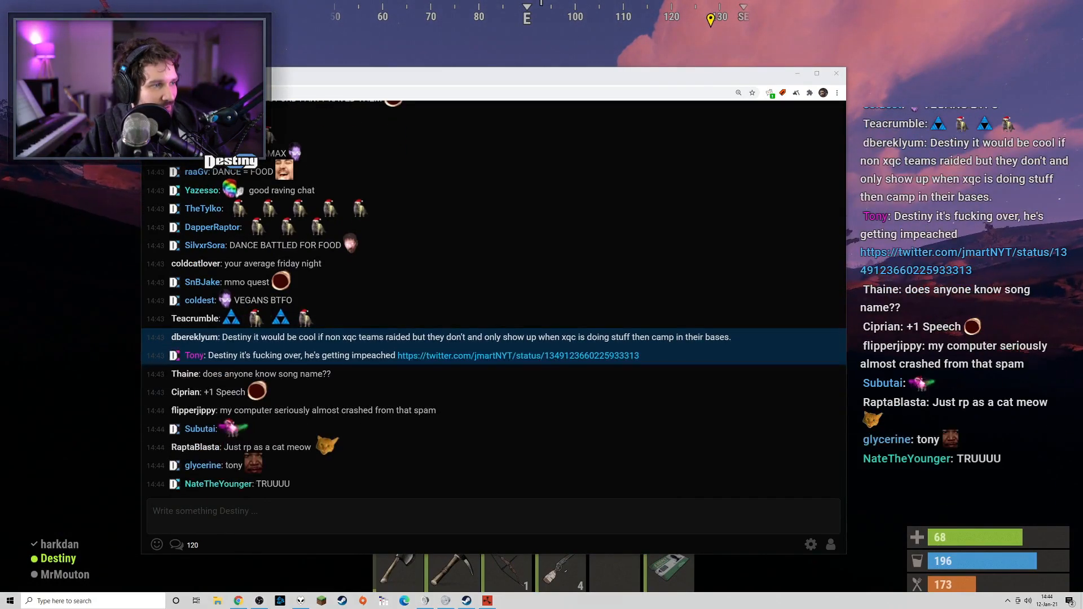
# Return from the closed chat popout to gameplay and bring up the character's inventory screen.
pyautogui.scroll(-3)
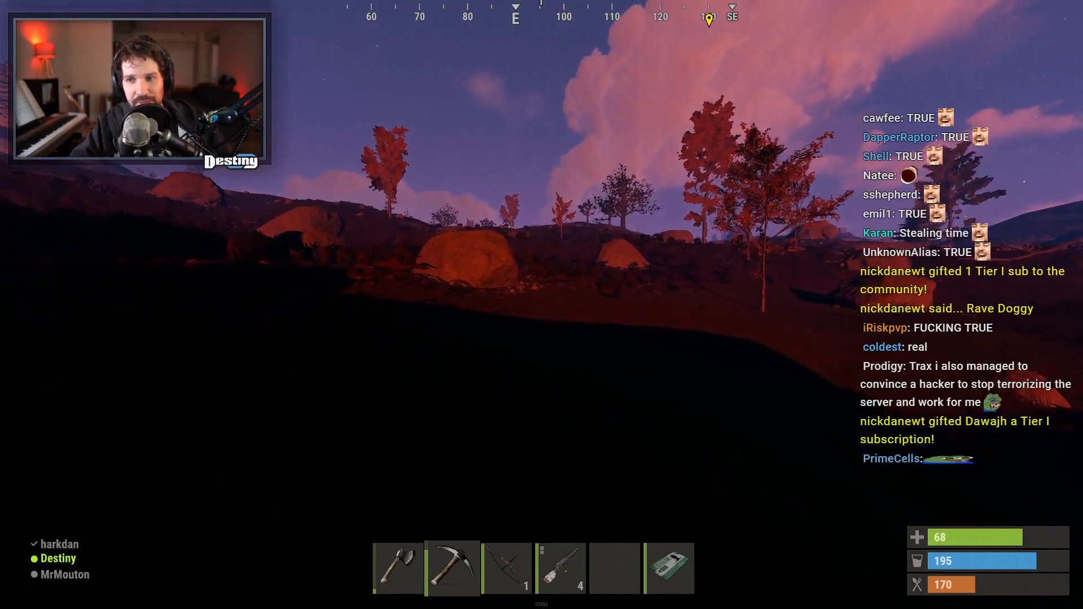
pyautogui.press('tab')
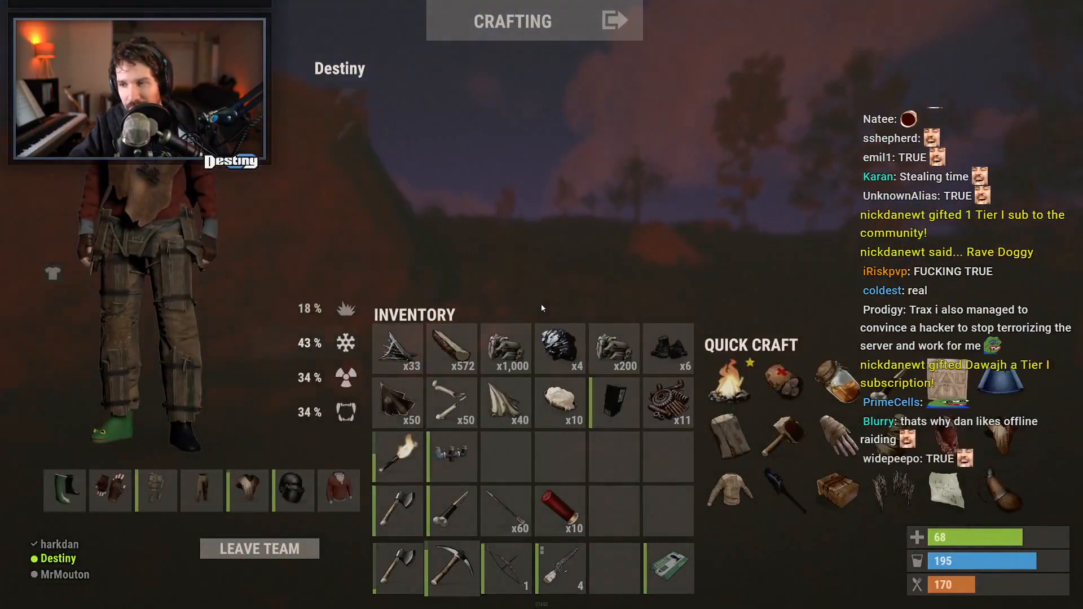